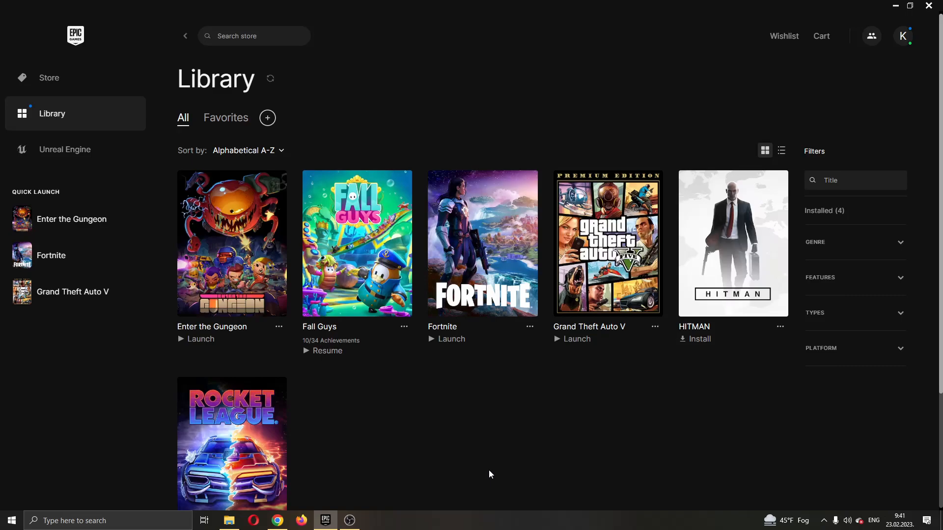
{"action": "mouse_move", "coordinate": [492, 447]}
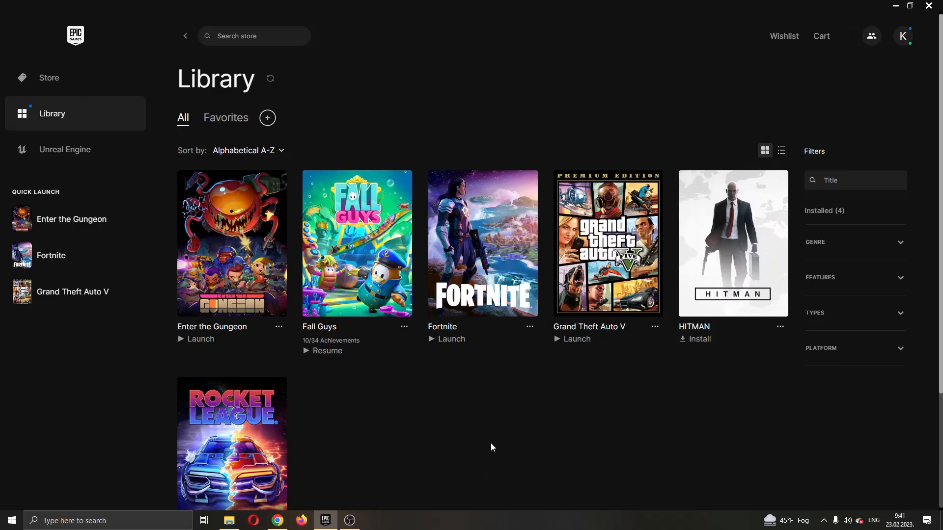
{"action": "mouse_move", "coordinate": [558, 101]}
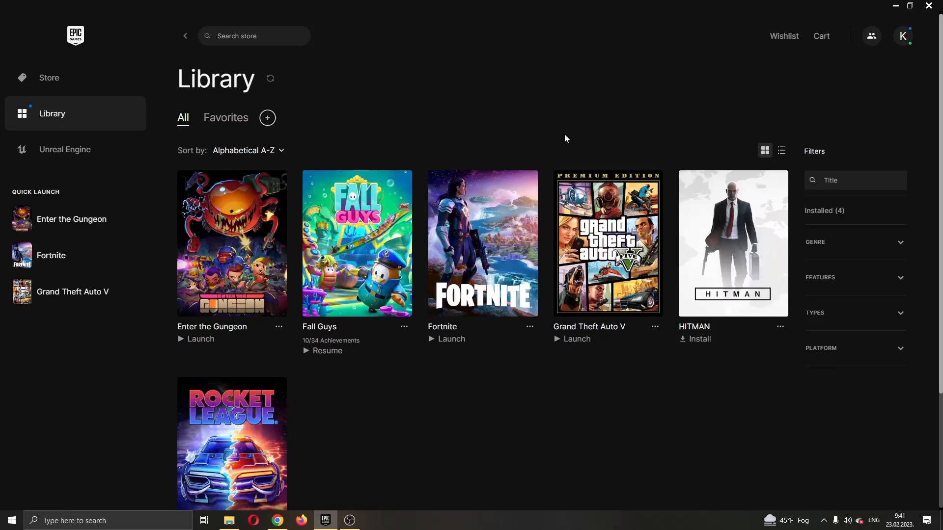
{"action": "mouse_move", "coordinate": [560, 154]}
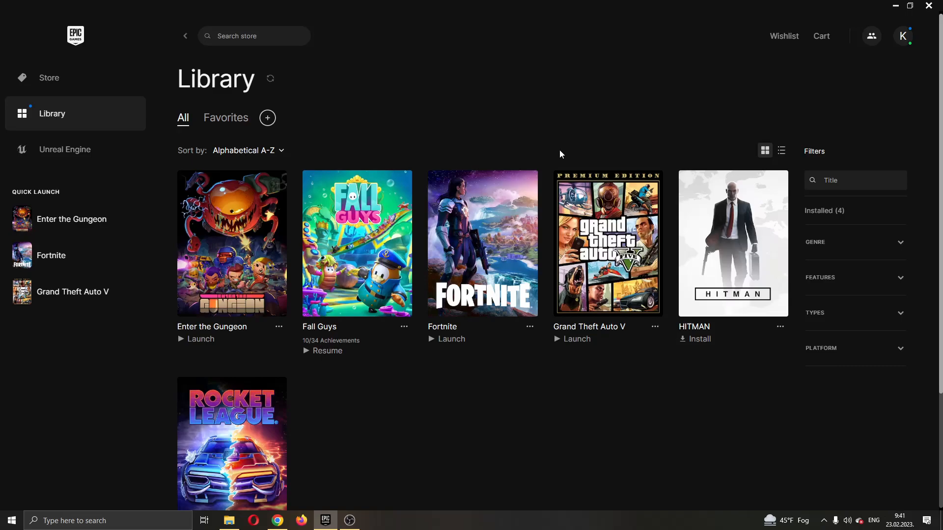
{"action": "mouse_move", "coordinate": [646, 119]}
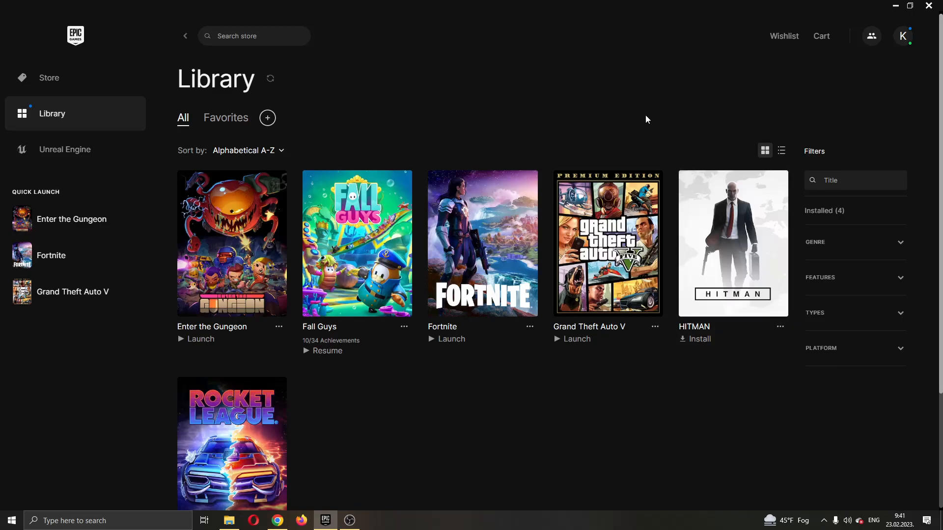
{"action": "mouse_move", "coordinate": [107, 94]}
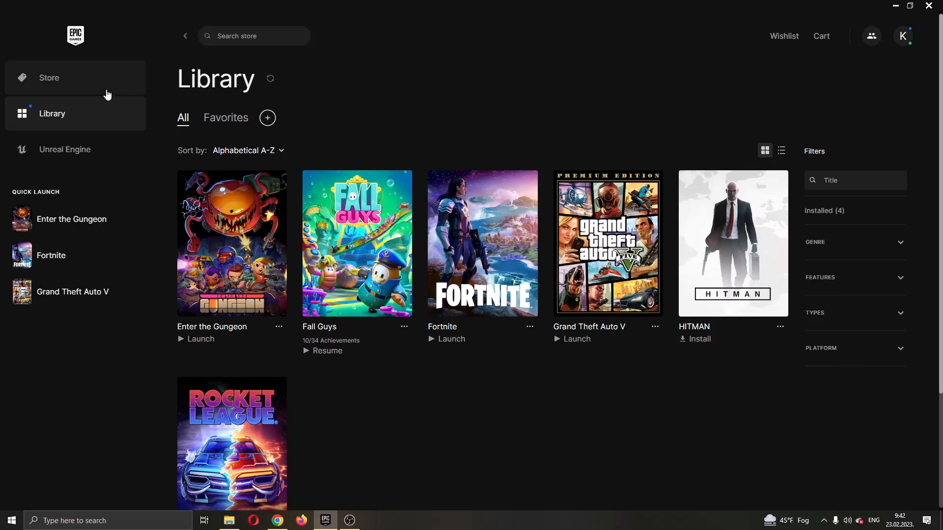
{"action": "mouse_move", "coordinate": [128, 21]}
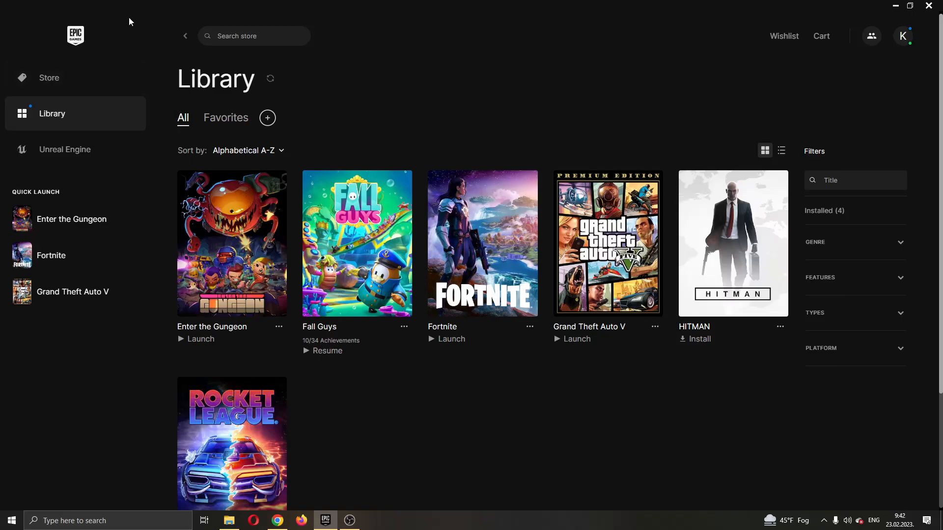
{"action": "mouse_move", "coordinate": [107, 31]}
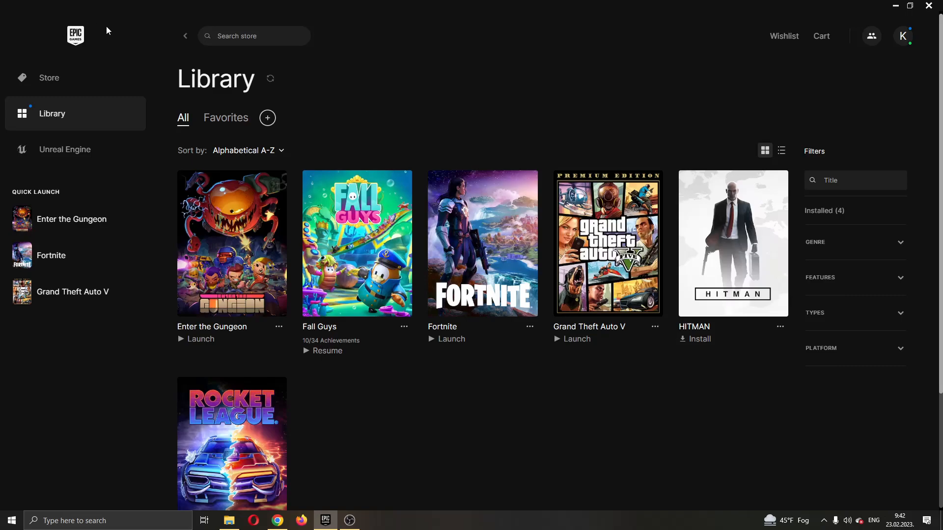
{"action": "mouse_move", "coordinate": [488, 112]}
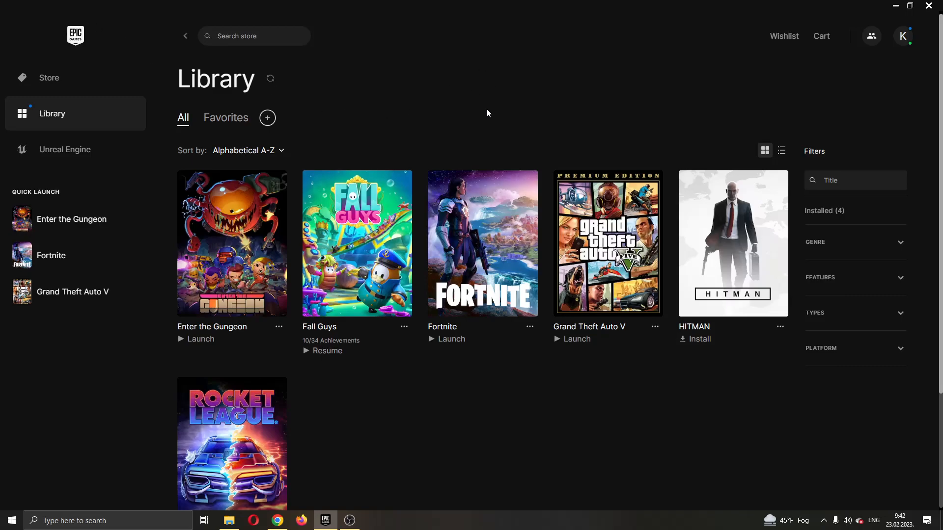
{"action": "mouse_move", "coordinate": [364, 29]}
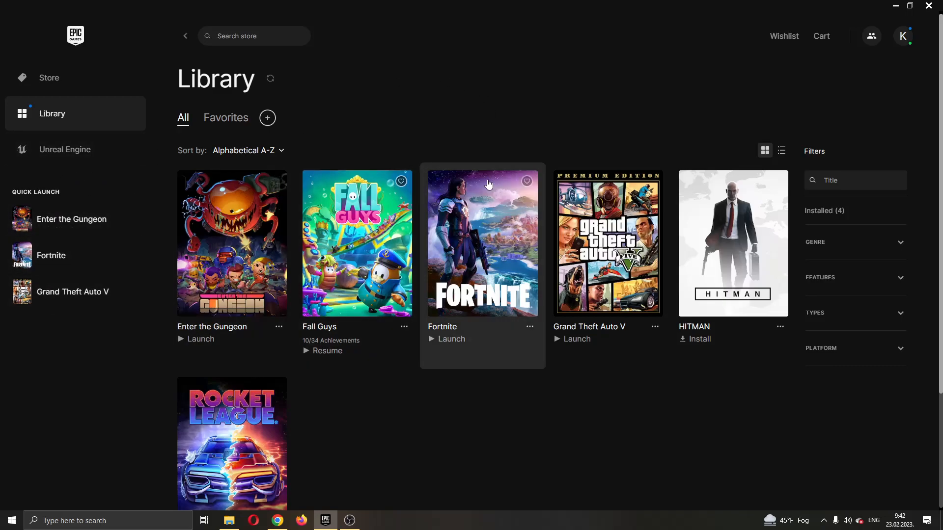
{"action": "mouse_move", "coordinate": [460, 146]}
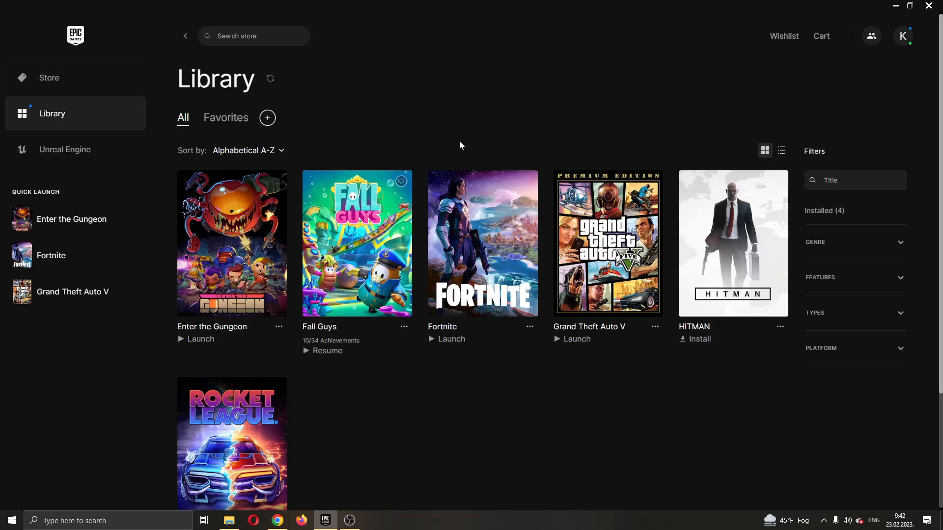
{"action": "mouse_move", "coordinate": [480, 100]}
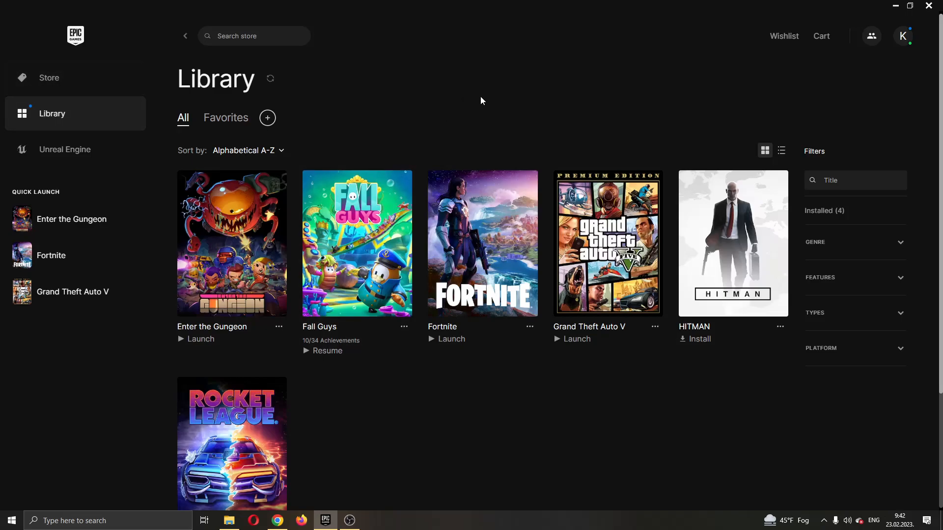
{"action": "mouse_move", "coordinate": [528, 418]}
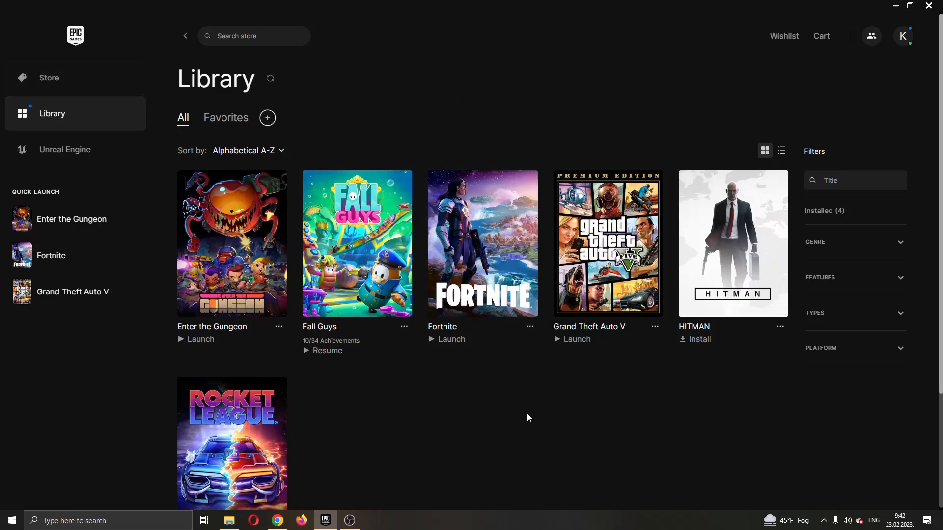
{"action": "mouse_move", "coordinate": [631, 377]}
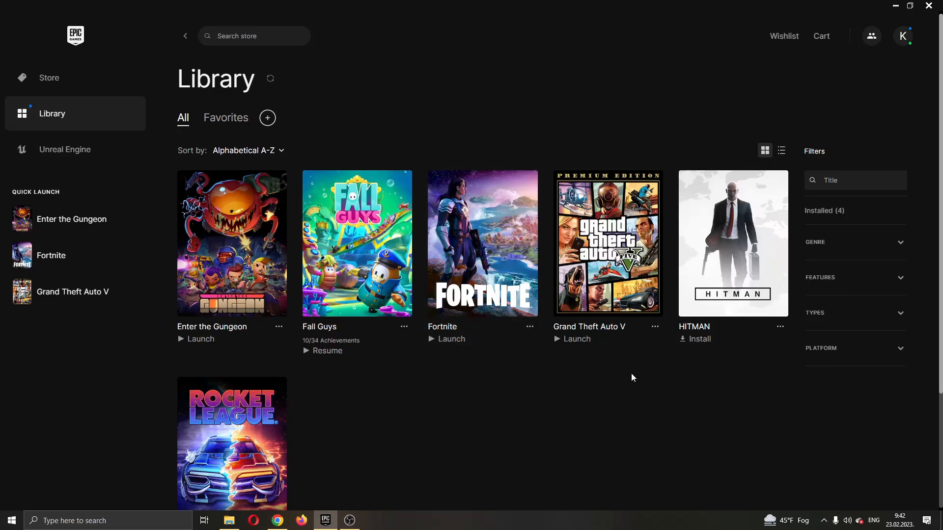
{"action": "mouse_move", "coordinate": [901, 36]}
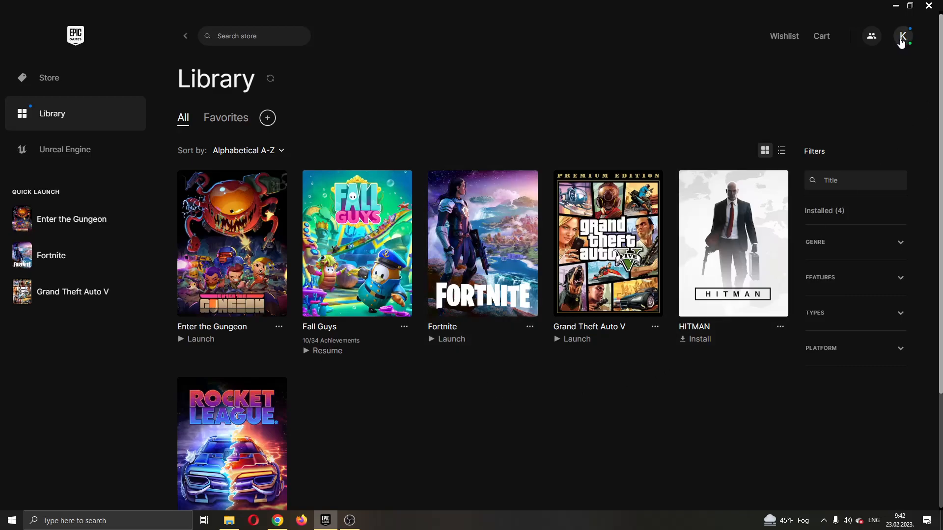
{"action": "mouse_move", "coordinate": [915, 34]}
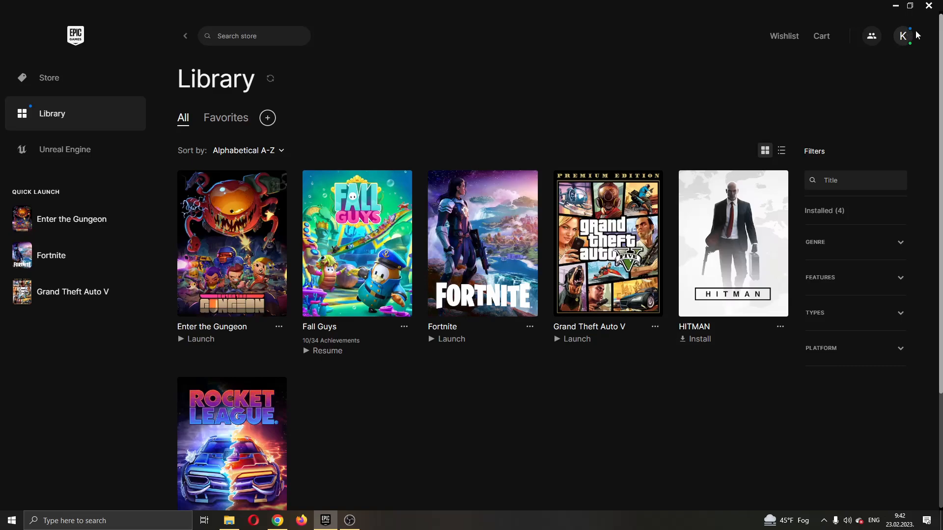
- Open the account menu from the profile avatar in the top-right corner
{"action": "left_click", "coordinate": [902, 35]}
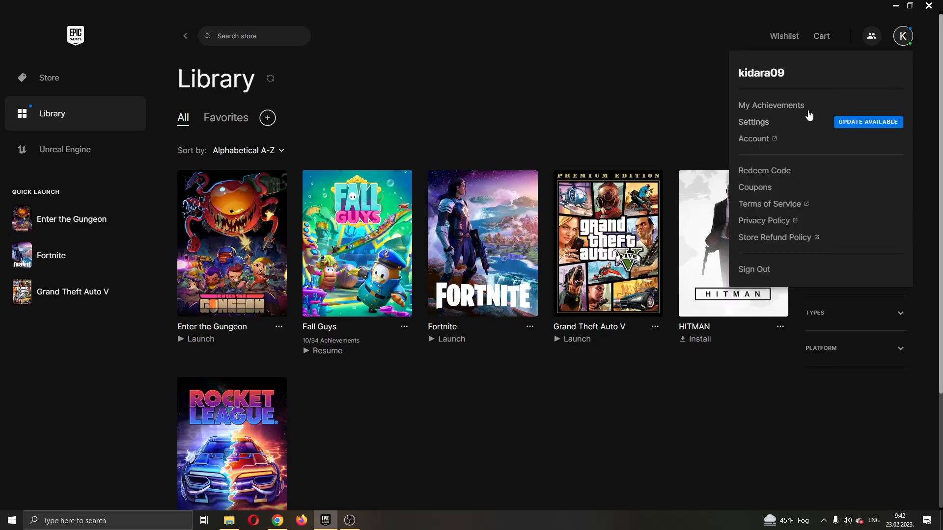
{"action": "mouse_move", "coordinate": [786, 80]}
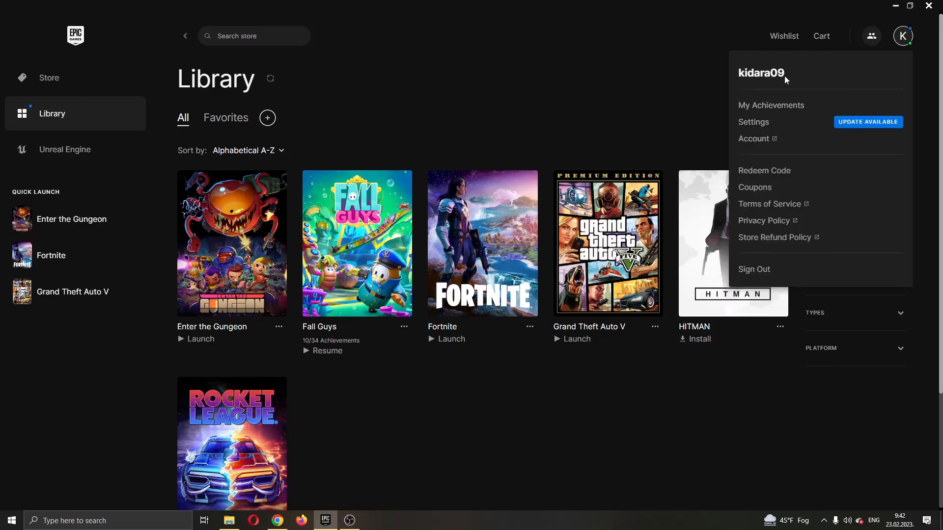
{"action": "mouse_move", "coordinate": [739, 102]}
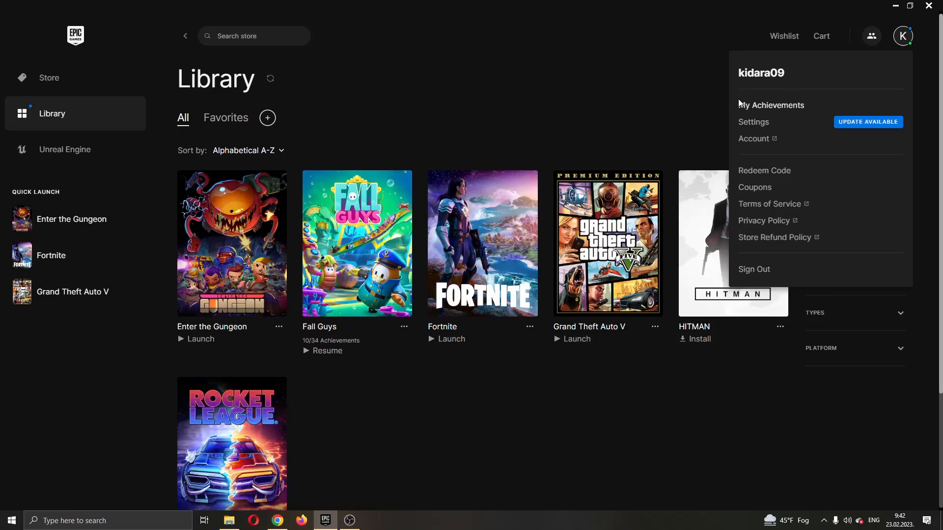
{"action": "mouse_move", "coordinate": [794, 134]}
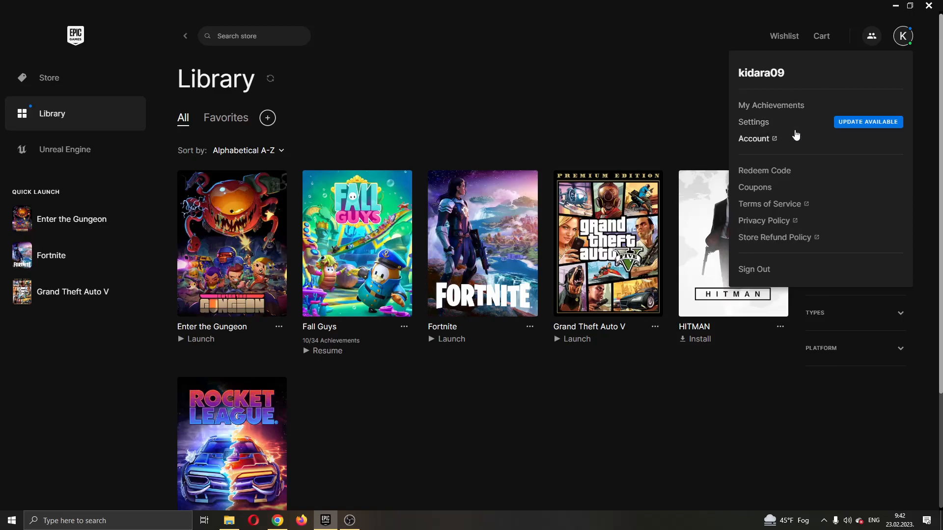
{"action": "mouse_move", "coordinate": [796, 184]}
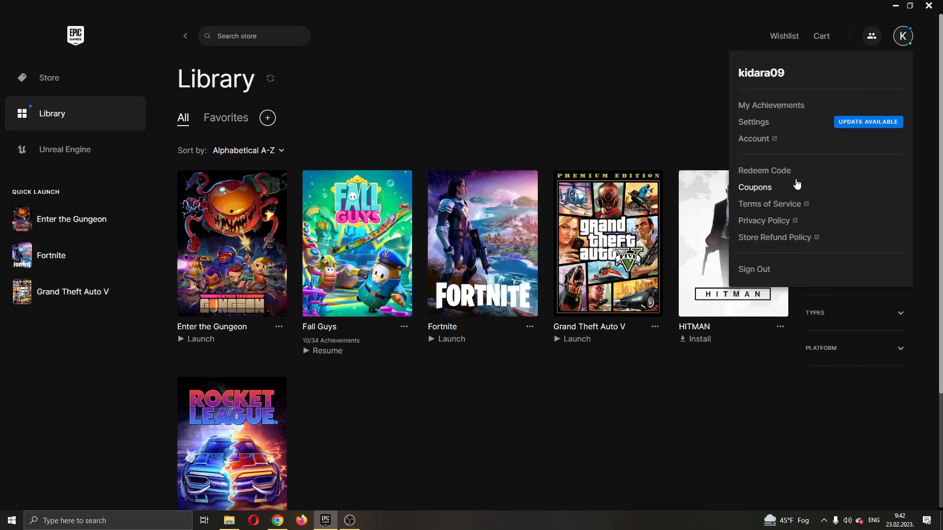
{"action": "mouse_move", "coordinate": [768, 92]}
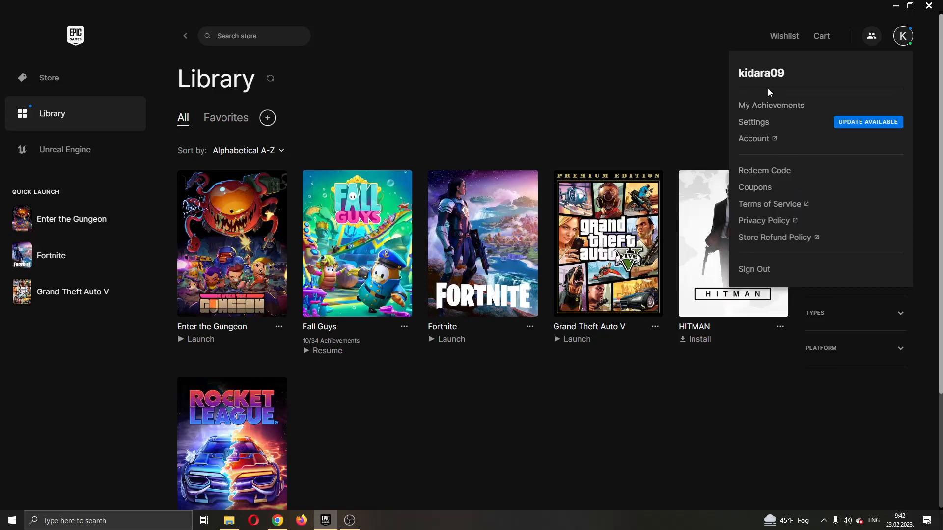
{"action": "mouse_move", "coordinate": [774, 108]}
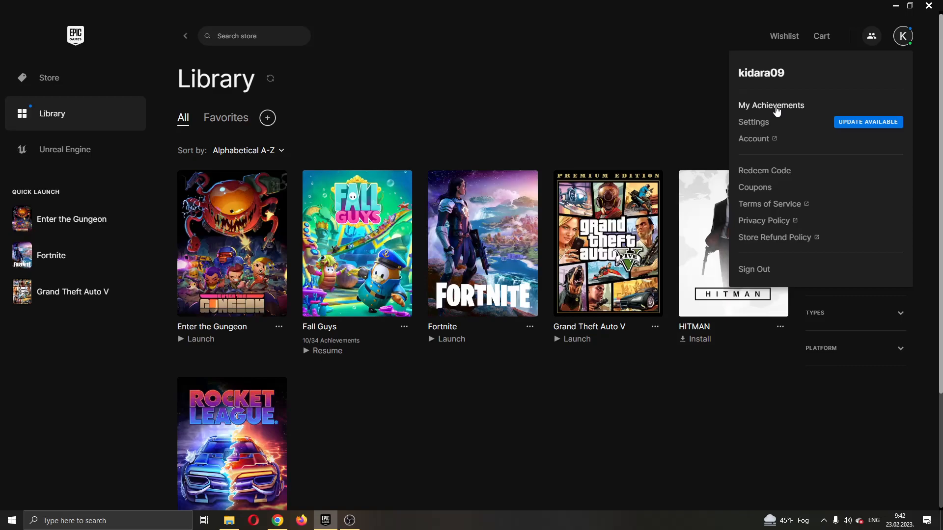
- Go to the Achievements page and scroll to the Fall Guys and Rocket League progress list
{"action": "left_click", "coordinate": [49, 77]}
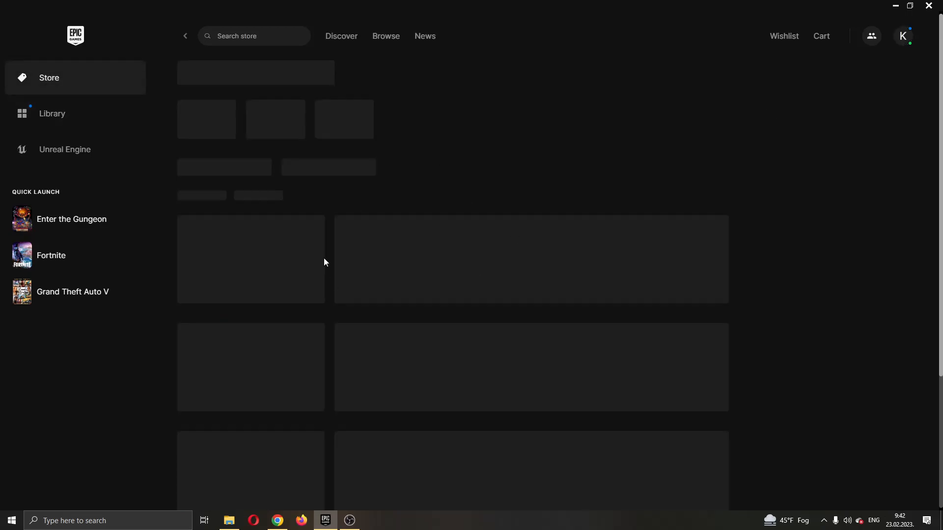
{"action": "mouse_move", "coordinate": [432, 105]}
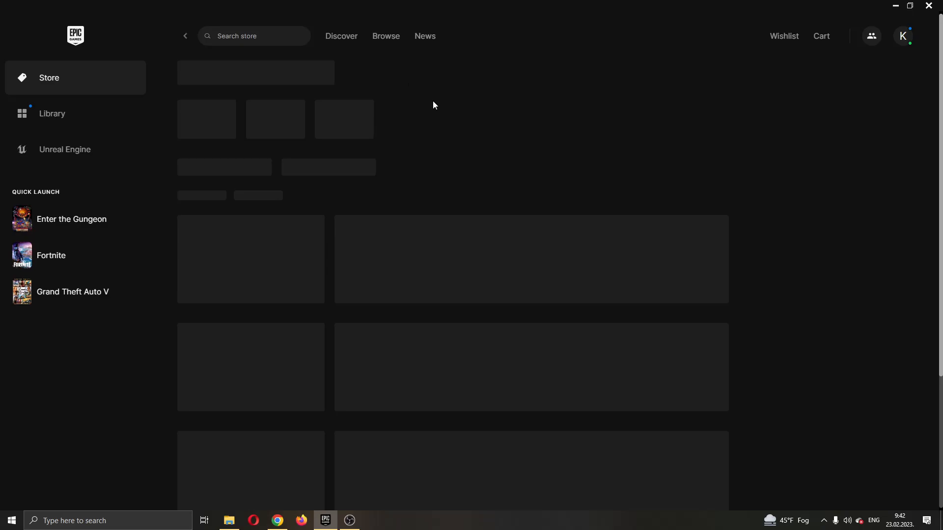
{"action": "left_click", "coordinate": [902, 35]}
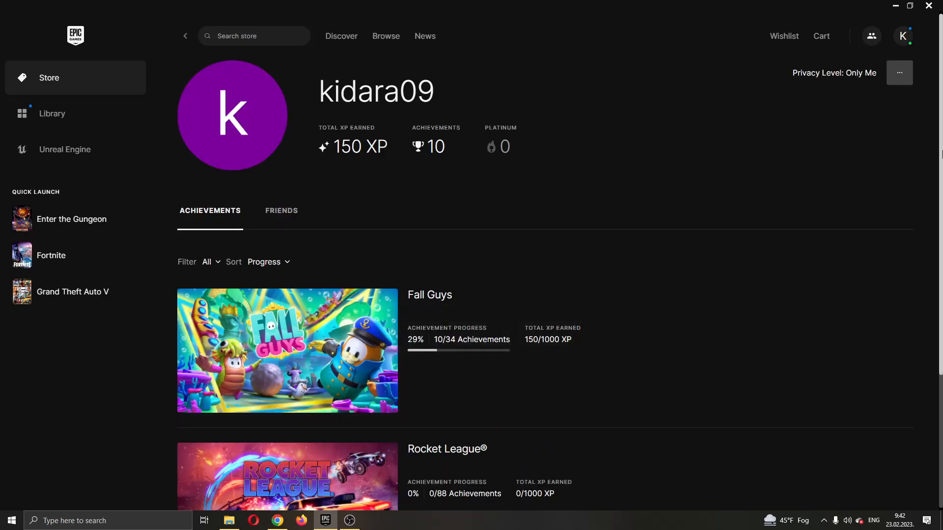
{"action": "scroll", "scroll_direction": "down", "scroll_amount": 3}
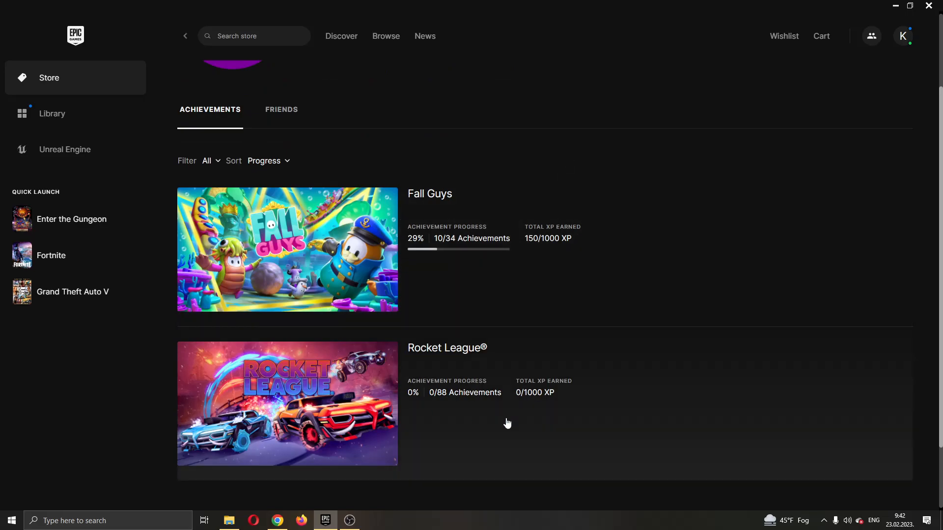
{"action": "mouse_move", "coordinate": [477, 210]}
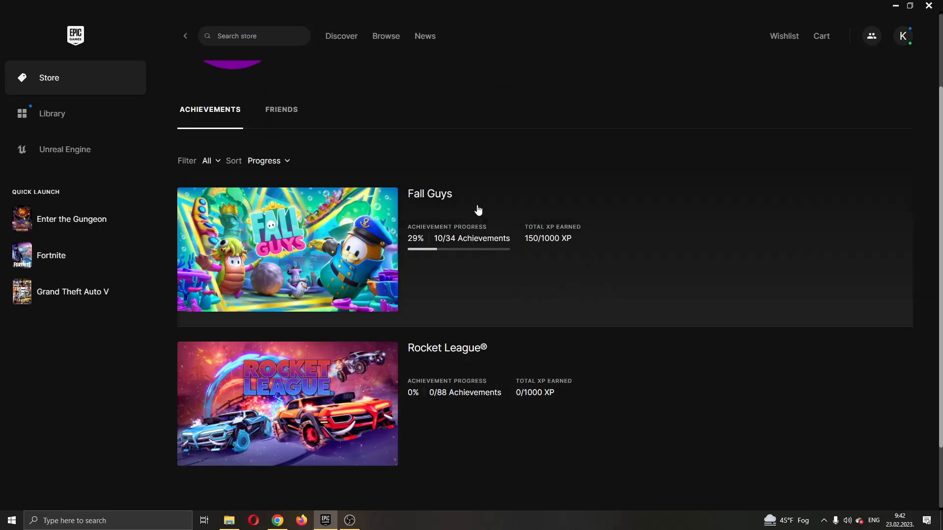
{"action": "mouse_move", "coordinate": [517, 210]}
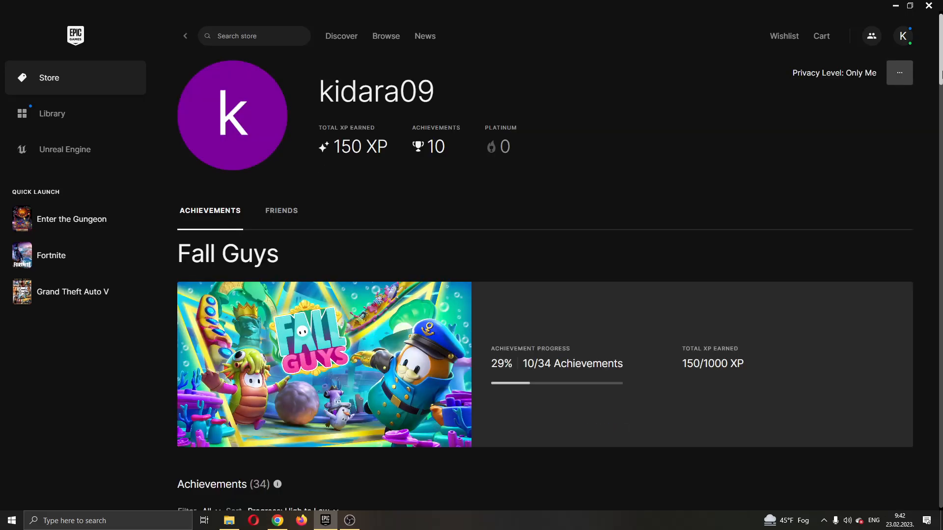
- Scroll through the Fall Guys achievements, return to the top, and show the Friends list
{"action": "scroll", "scroll_direction": "down", "scroll_amount": 3}
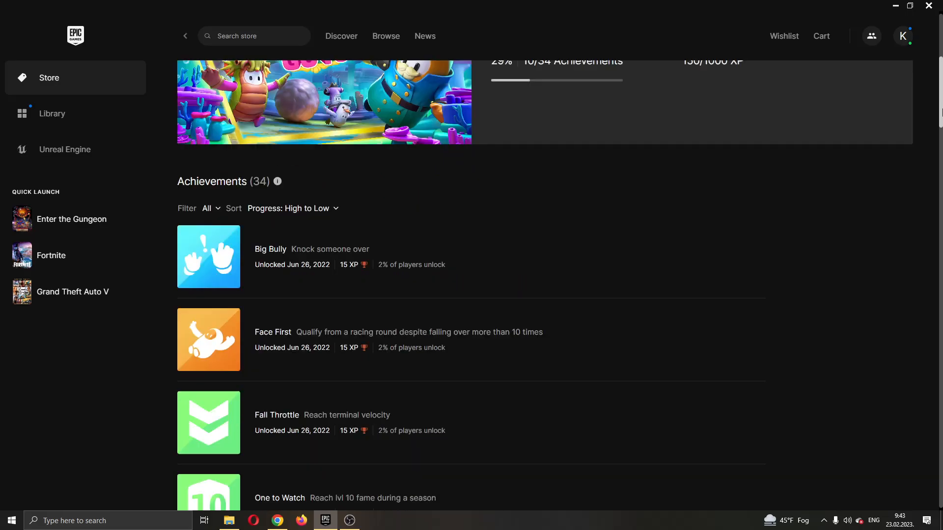
{"action": "scroll", "scroll_direction": "up", "scroll_amount": 3}
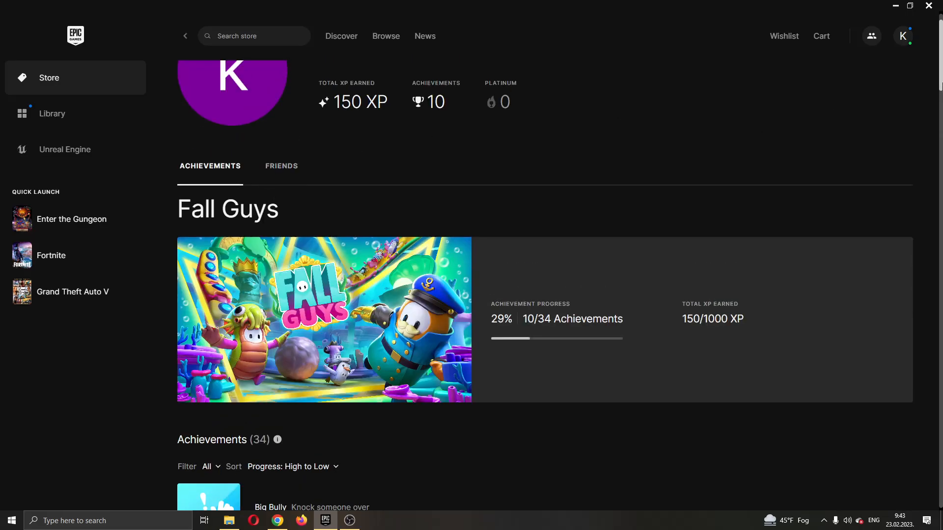
{"action": "scroll", "scroll_direction": "up", "scroll_amount": 3}
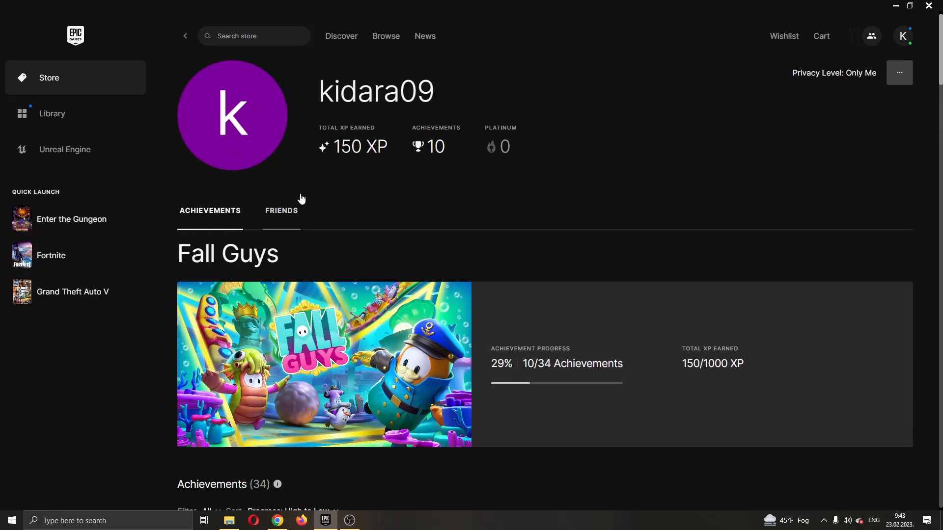
{"action": "mouse_move", "coordinate": [294, 225]}
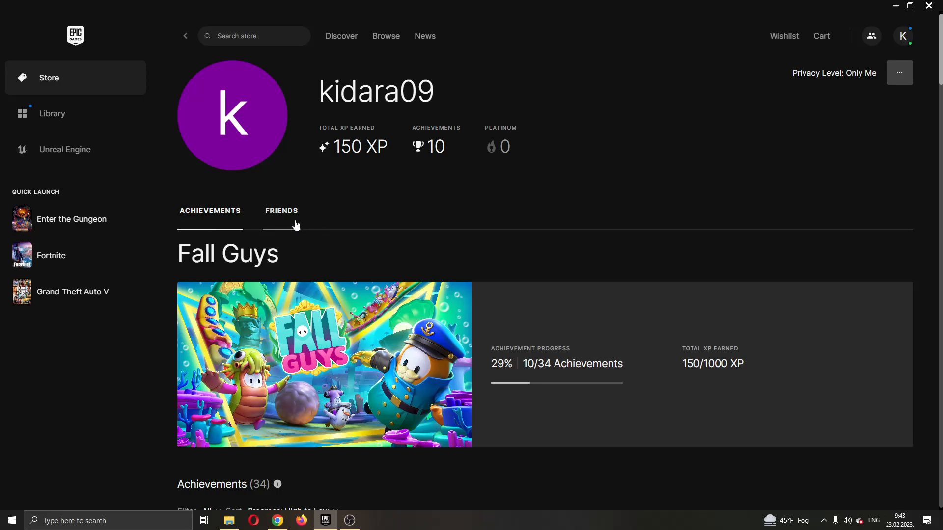
{"action": "mouse_move", "coordinate": [206, 218]}
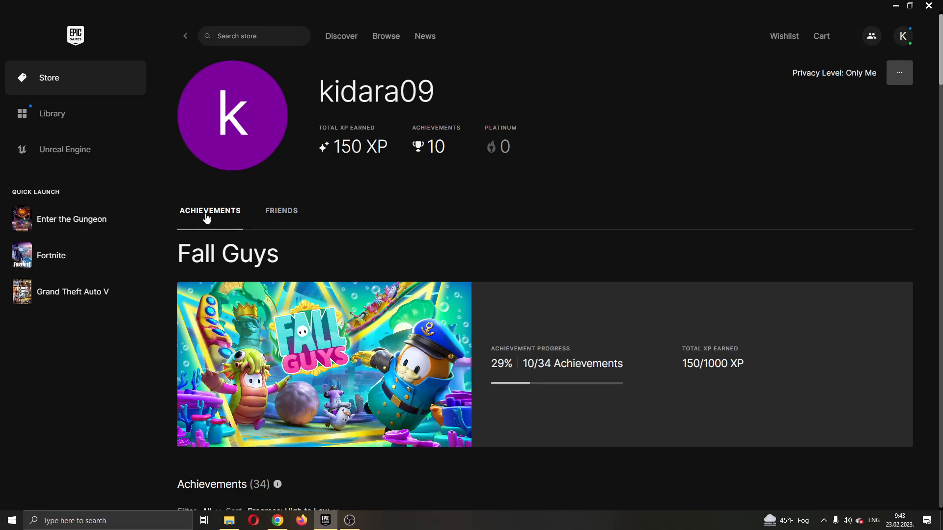
{"action": "mouse_move", "coordinate": [219, 212]}
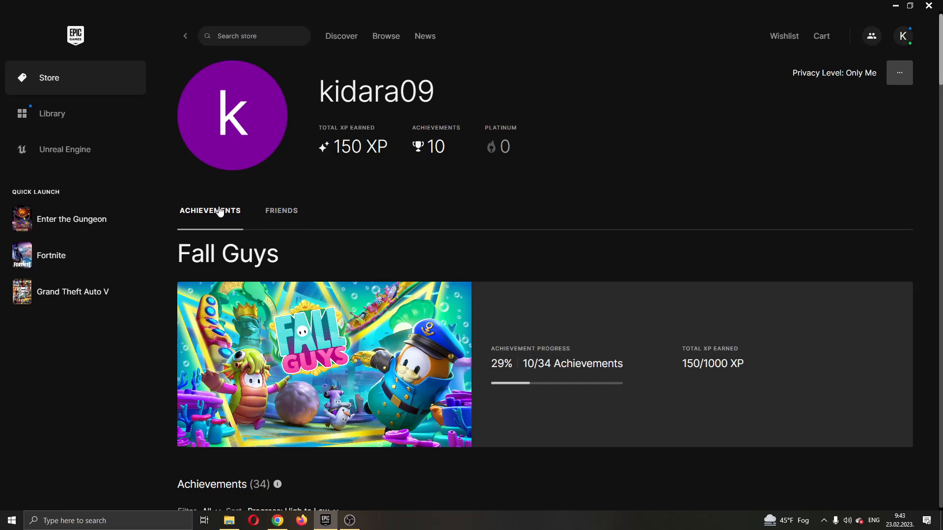
{"action": "left_click", "coordinate": [280, 211]}
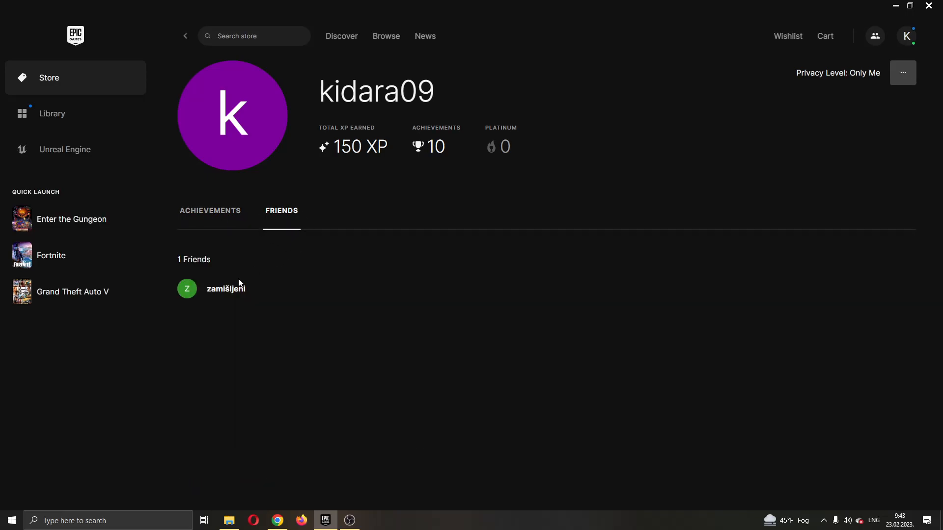
{"action": "mouse_move", "coordinate": [135, 296]}
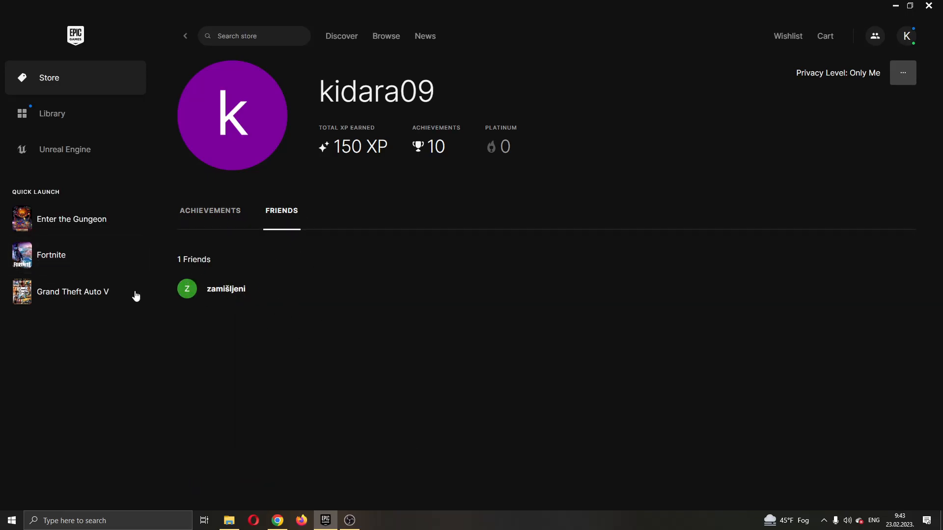
- Open the friend zamišljeni's profile from the Friends list
{"action": "left_click", "coordinate": [226, 289]}
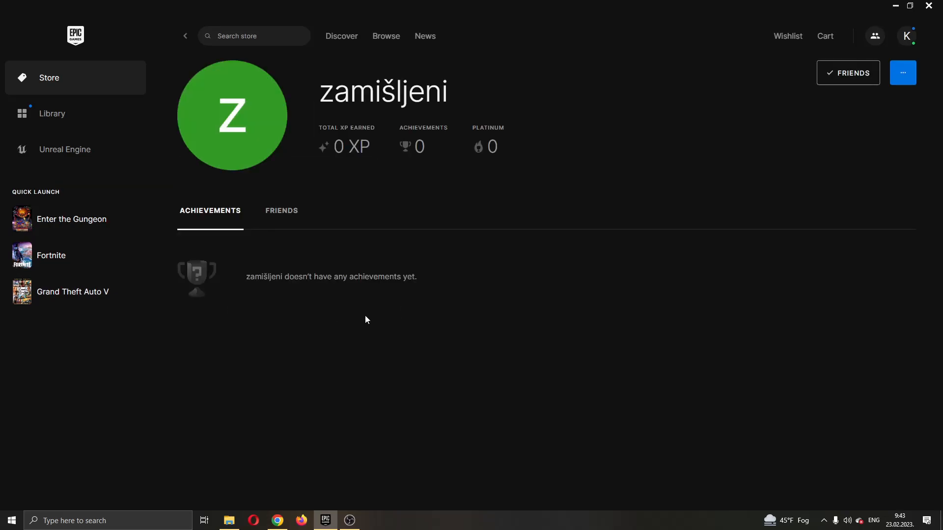
{"action": "mouse_move", "coordinate": [361, 277]}
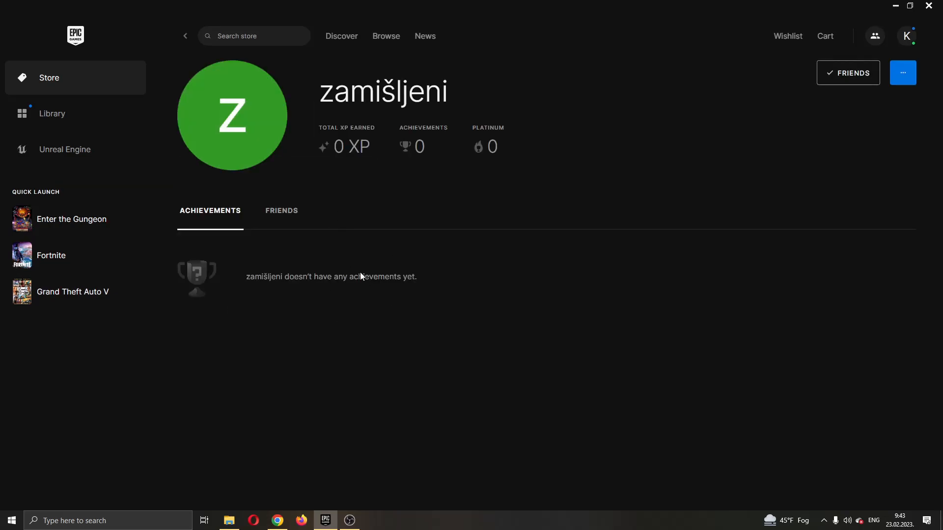
{"action": "mouse_move", "coordinate": [358, 255]}
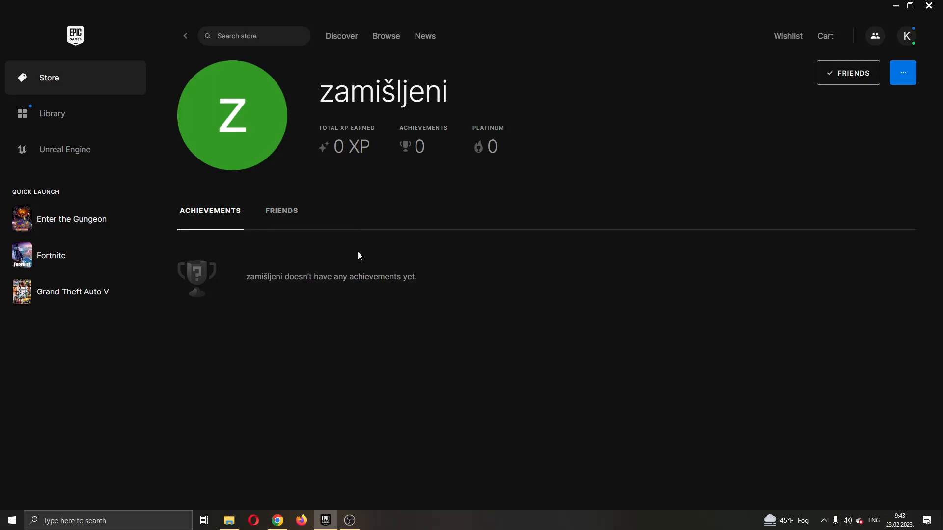
{"action": "mouse_move", "coordinate": [325, 236]}
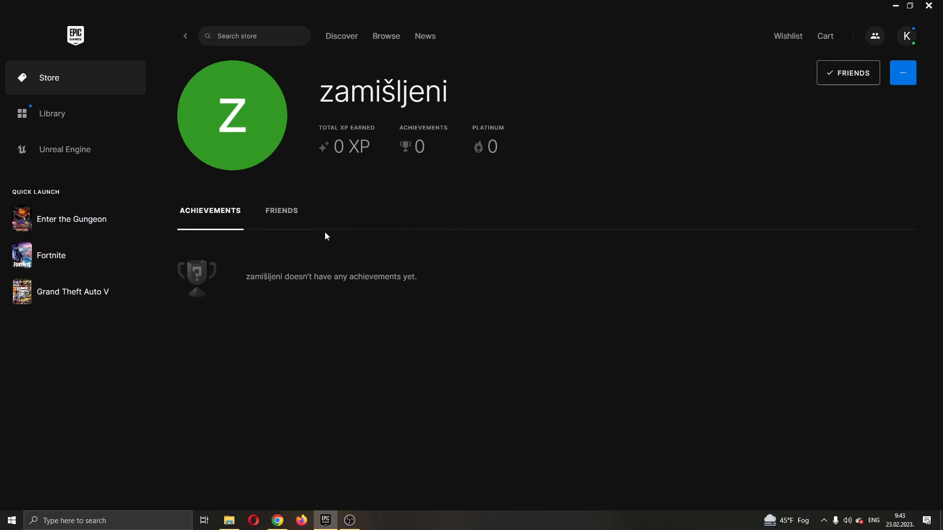
{"action": "mouse_move", "coordinate": [412, 298]}
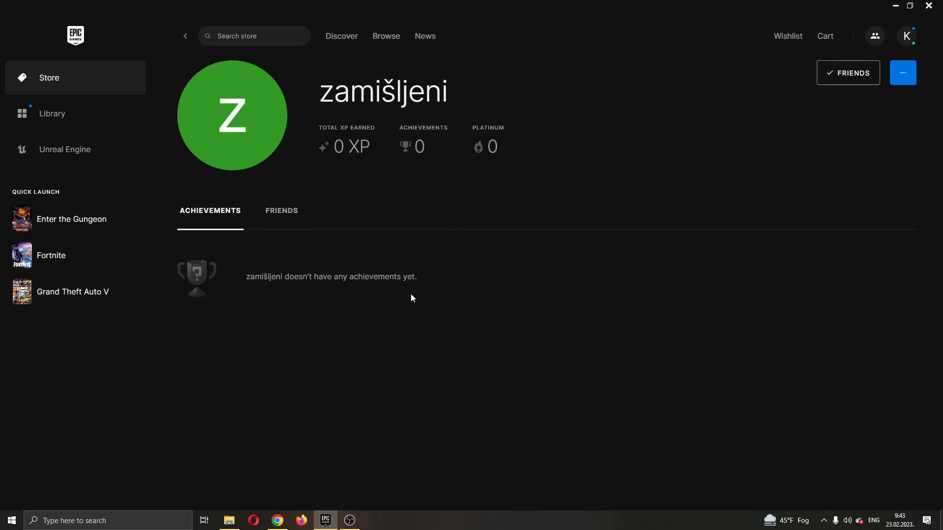
{"action": "mouse_move", "coordinate": [359, 267]}
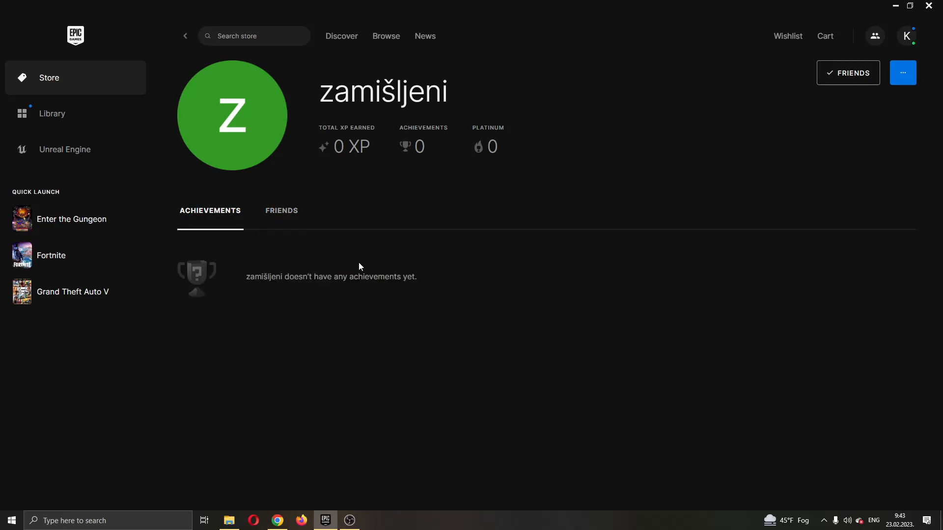
{"action": "mouse_move", "coordinate": [547, 368]}
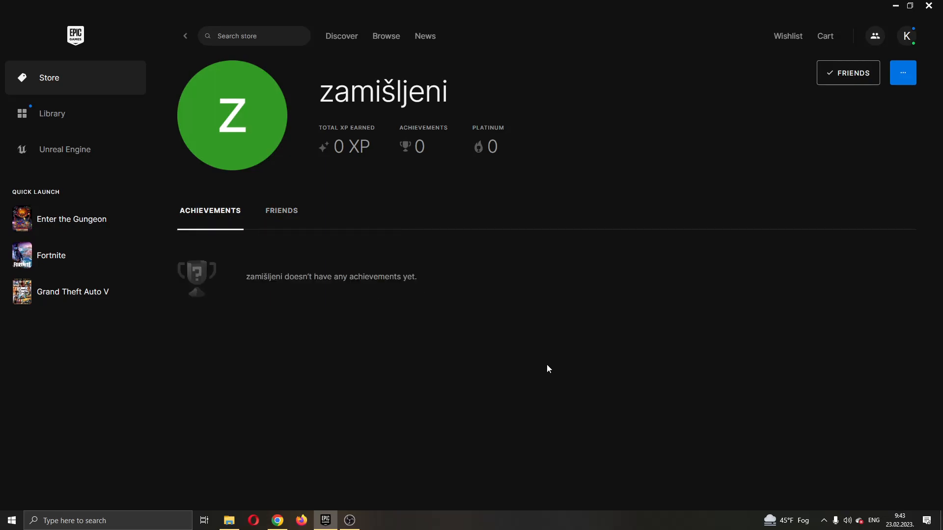
{"action": "mouse_move", "coordinate": [551, 367]}
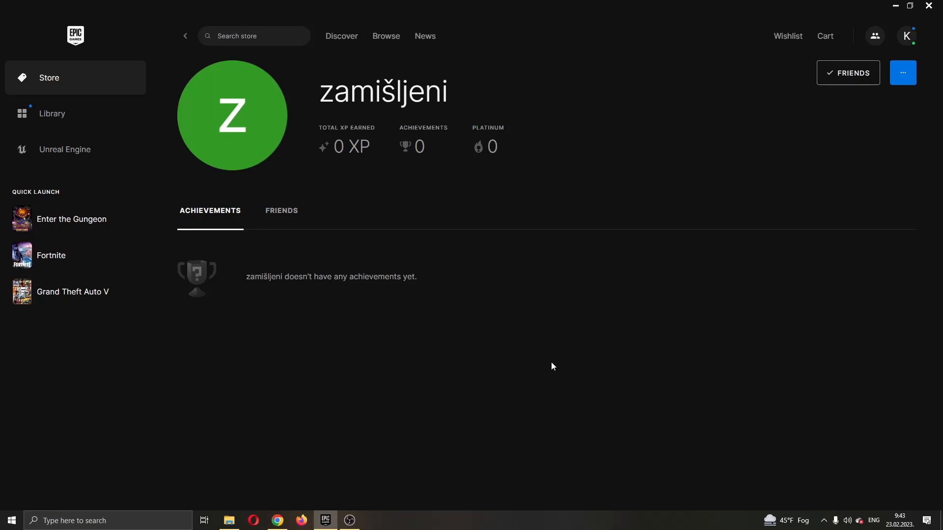